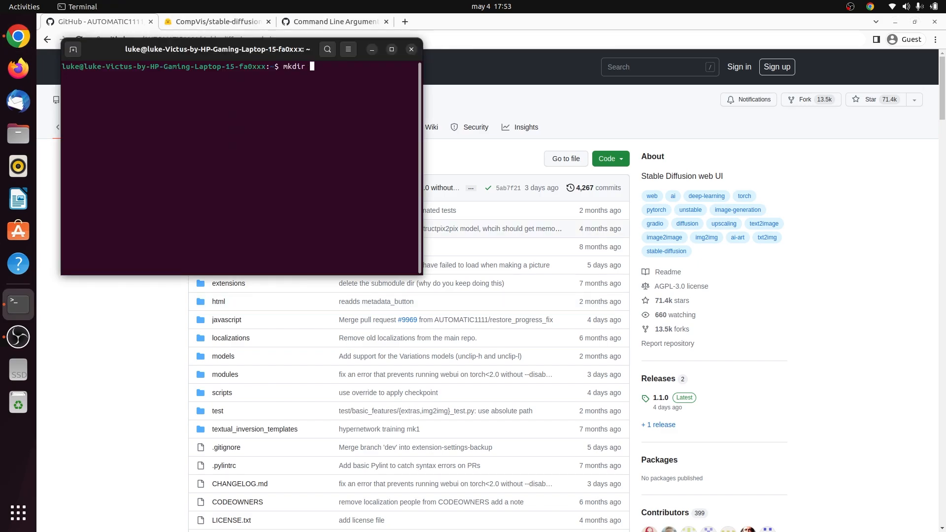
- Create the ai folder with mkdir and change into it
key(Return)
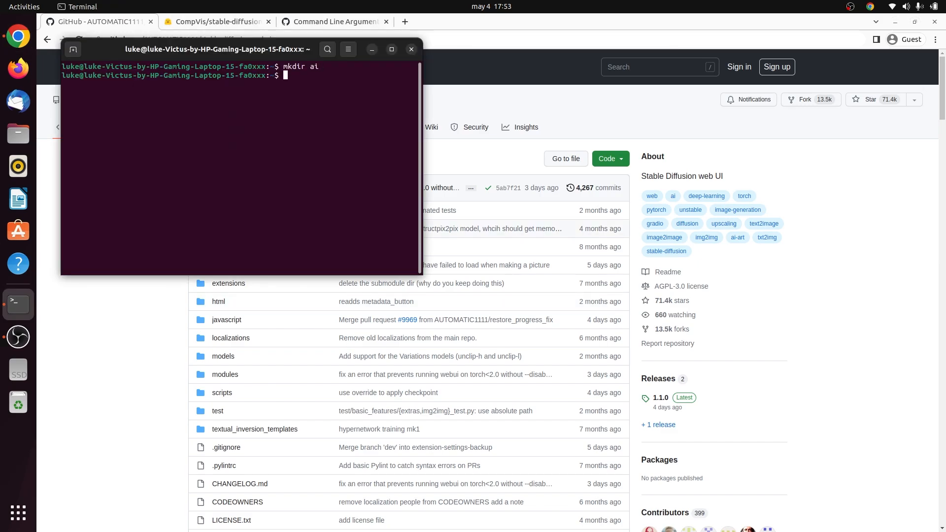
text(cd ai)
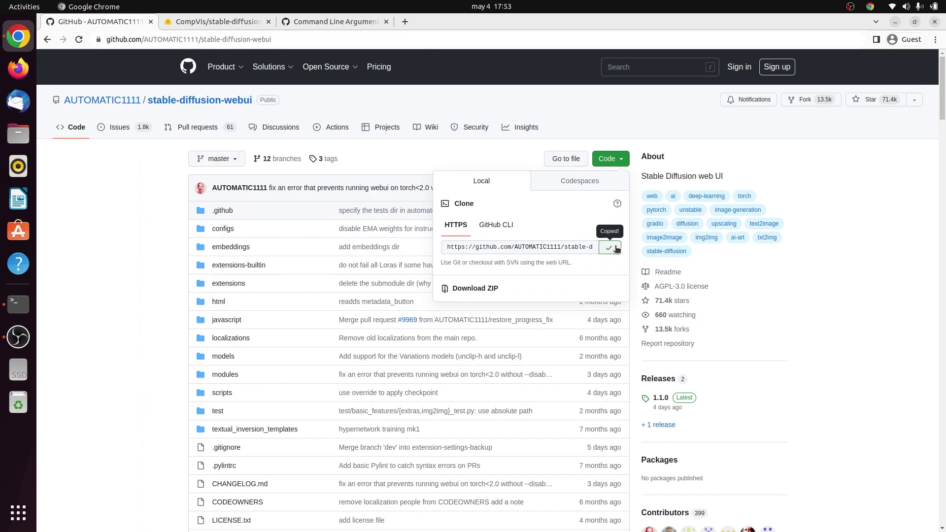
- Run git clone with the pasted stable-diffusion-webui repository URL
right_click(360, 161)
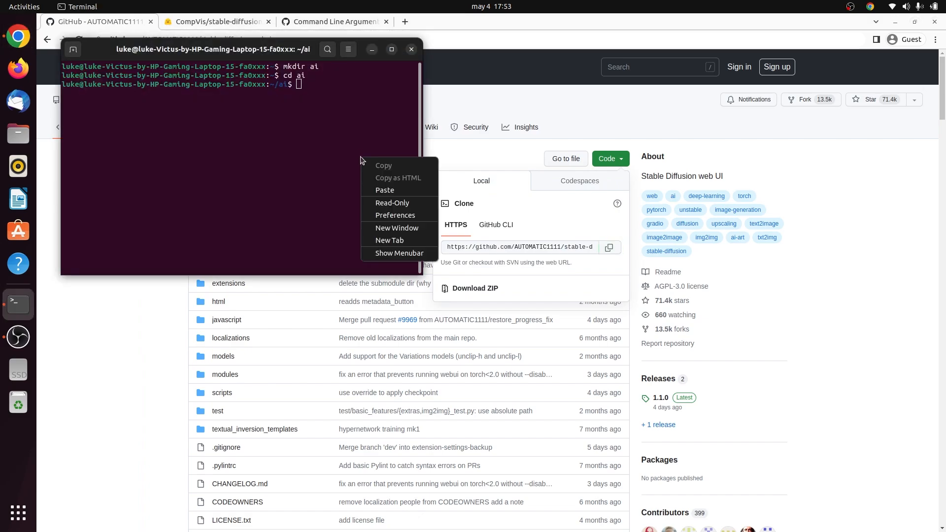
text(git clone)
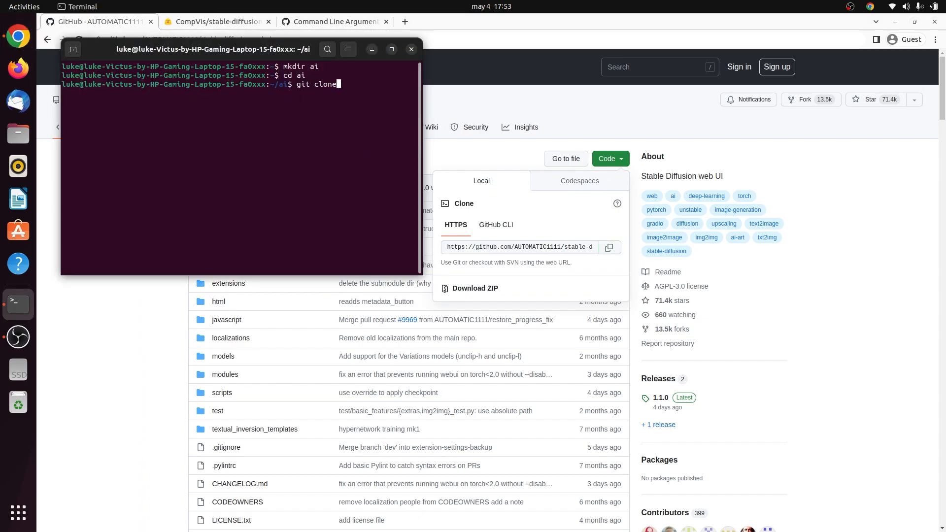
right_click(242, 181)
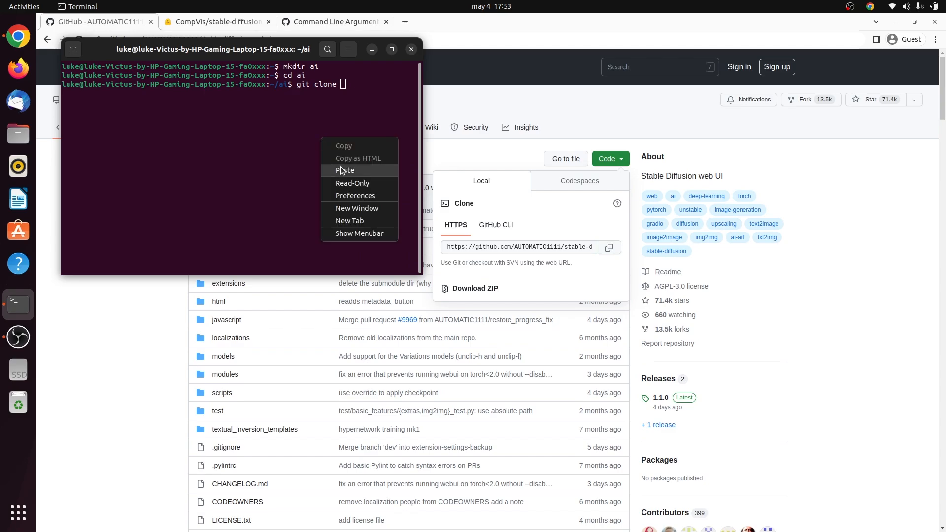
click(344, 170)
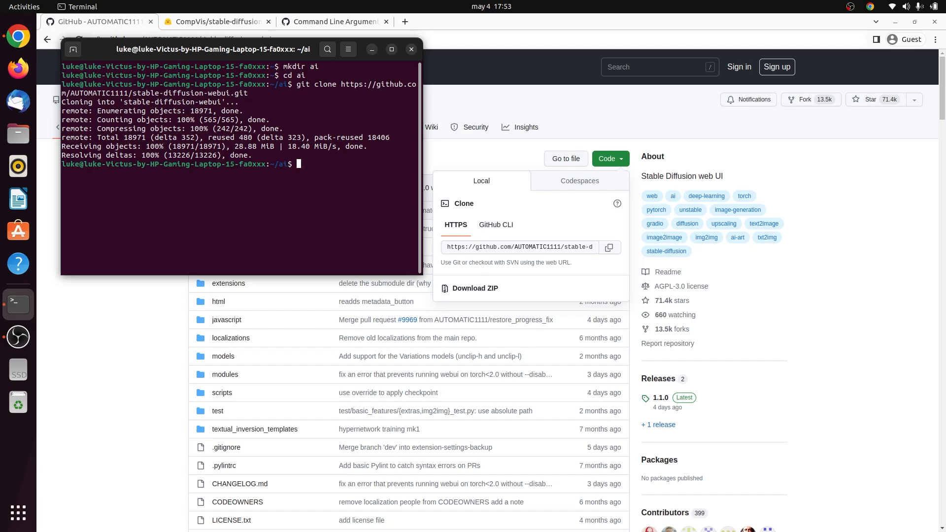
- Download sd-v1-4.ckpt from Hugging Face into models/Stable-diffusion
click(214, 21)
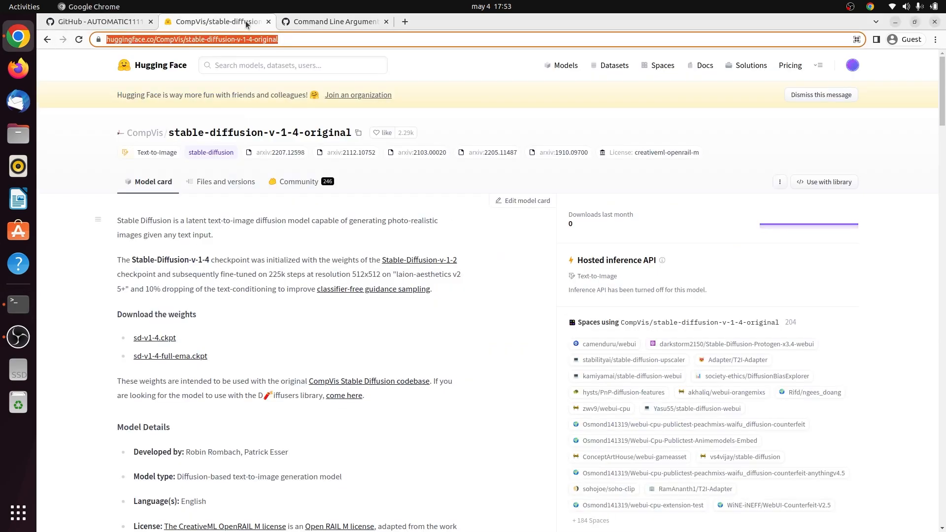
mouse_move(145, 250)
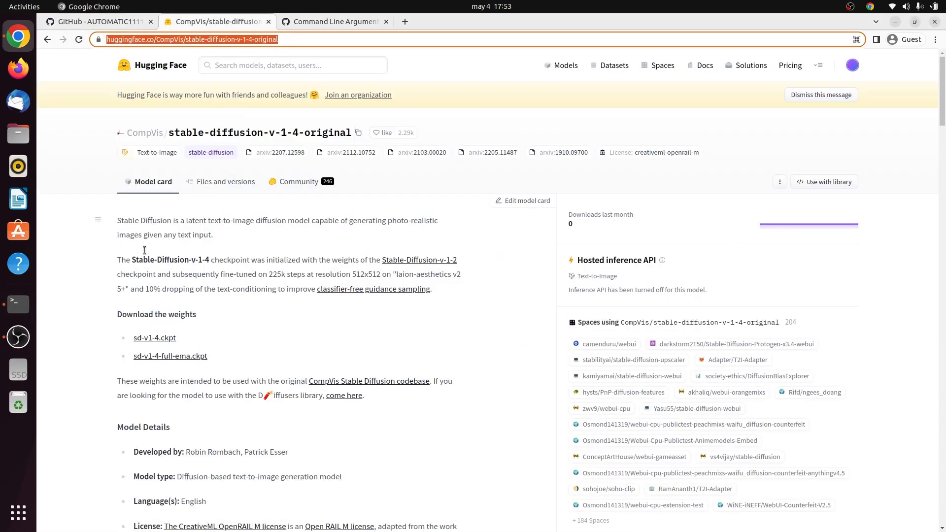
mouse_move(155, 337)
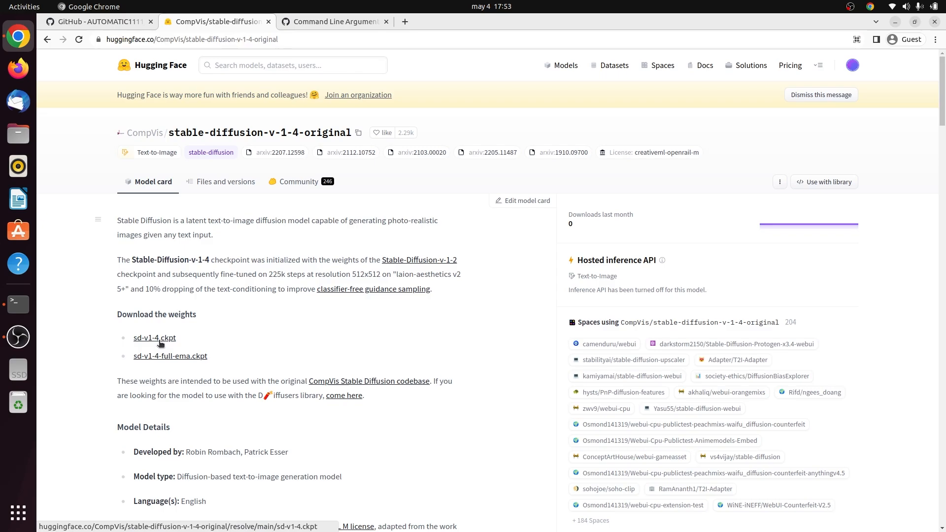
click(154, 337)
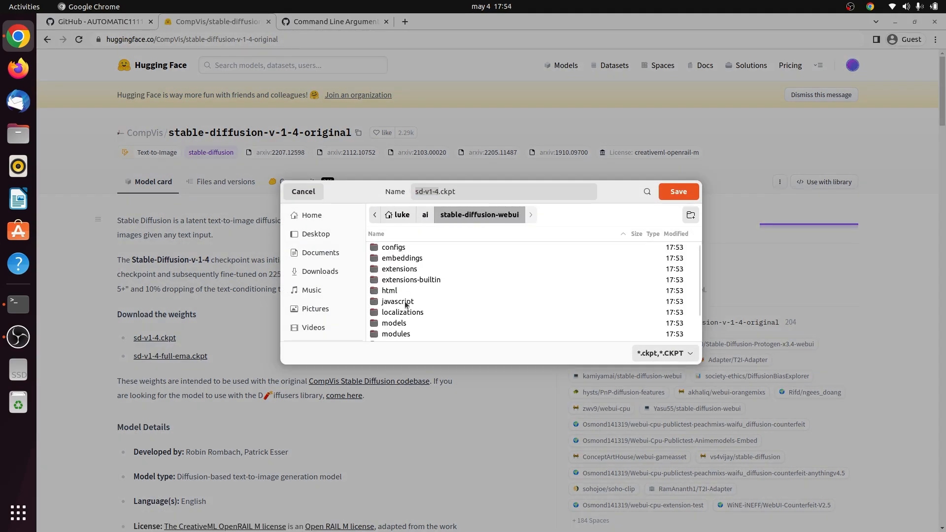
double_click(393, 323)
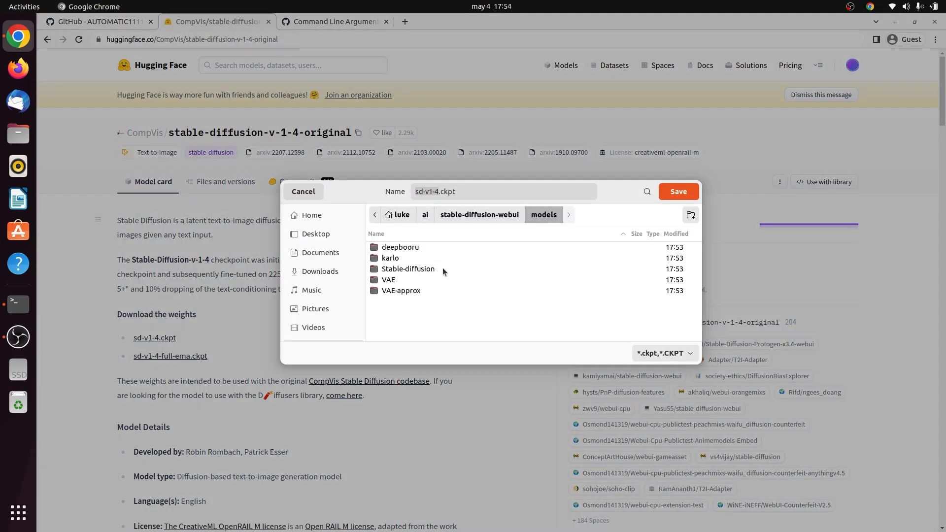
double_click(408, 269)
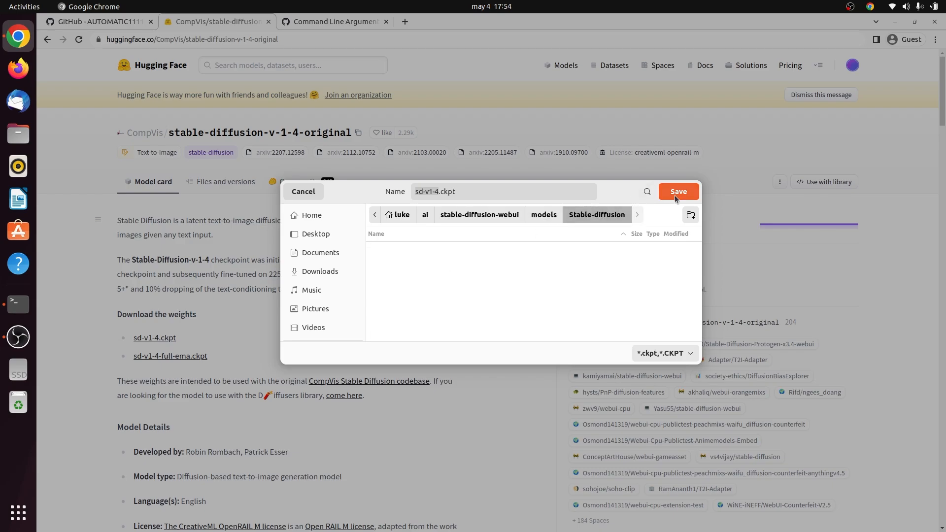
click(677, 192)
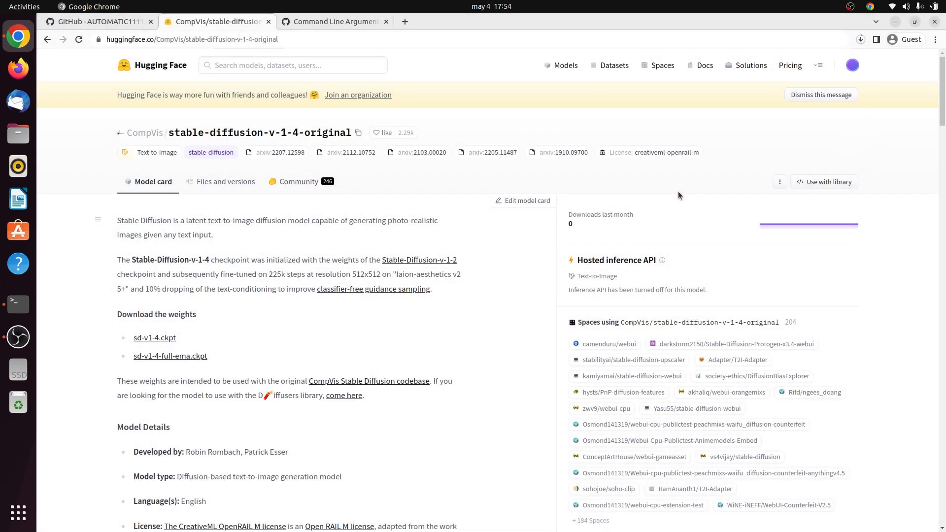
mouse_move(352, 26)
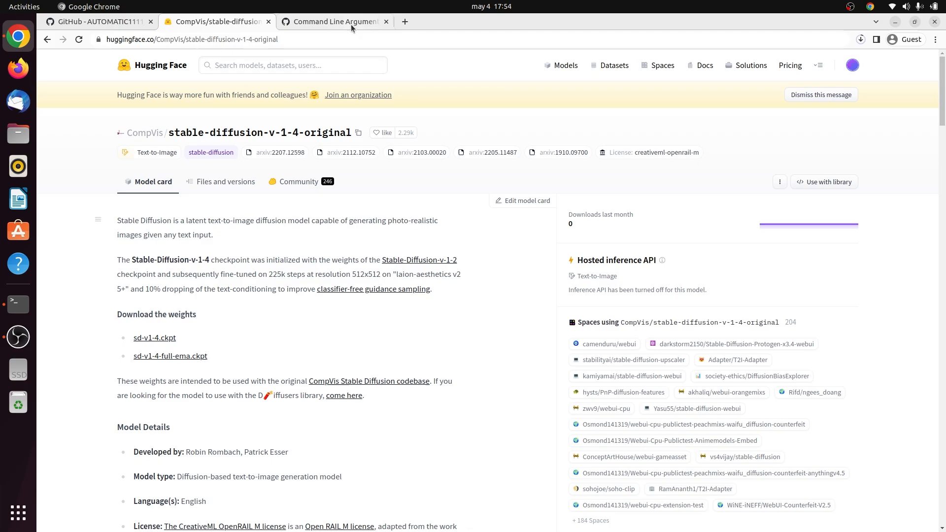
- View the GitHub wiki page on command line arguments and settings
click(335, 21)
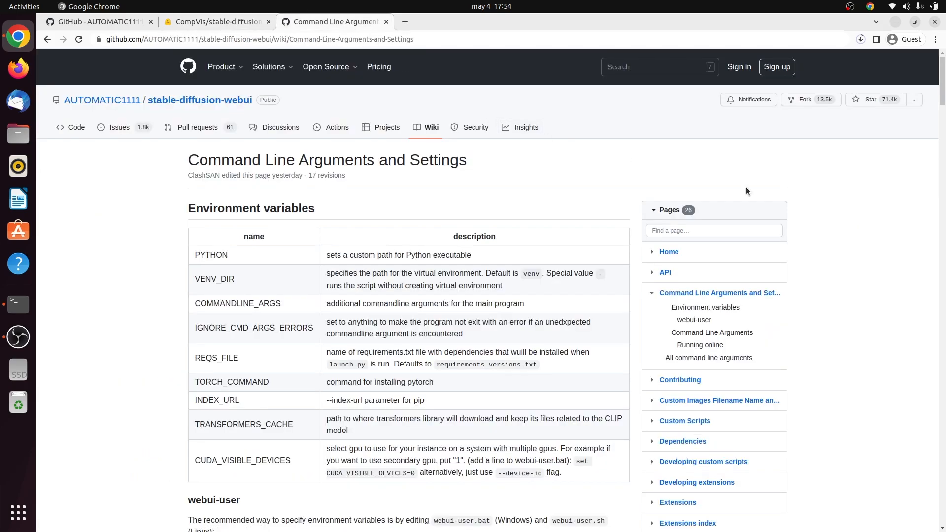
mouse_move(830, 243)
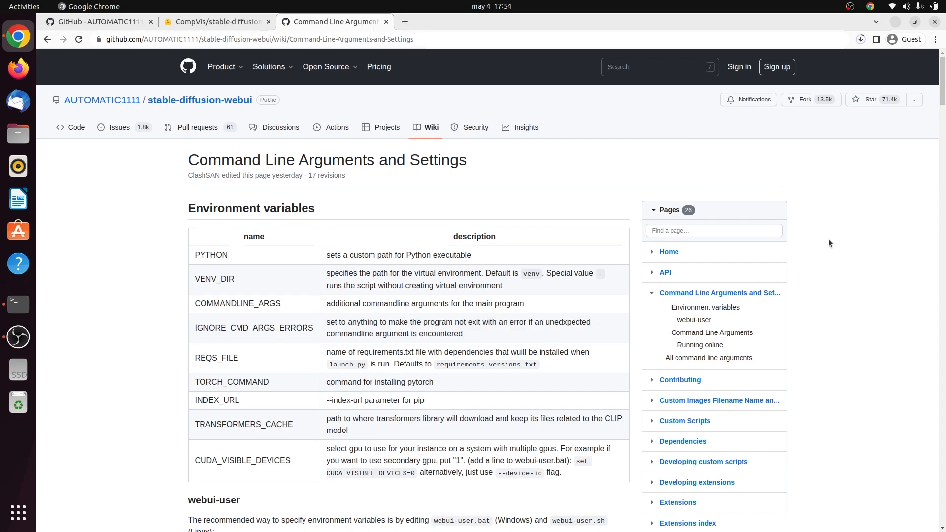
scroll(down, 3)
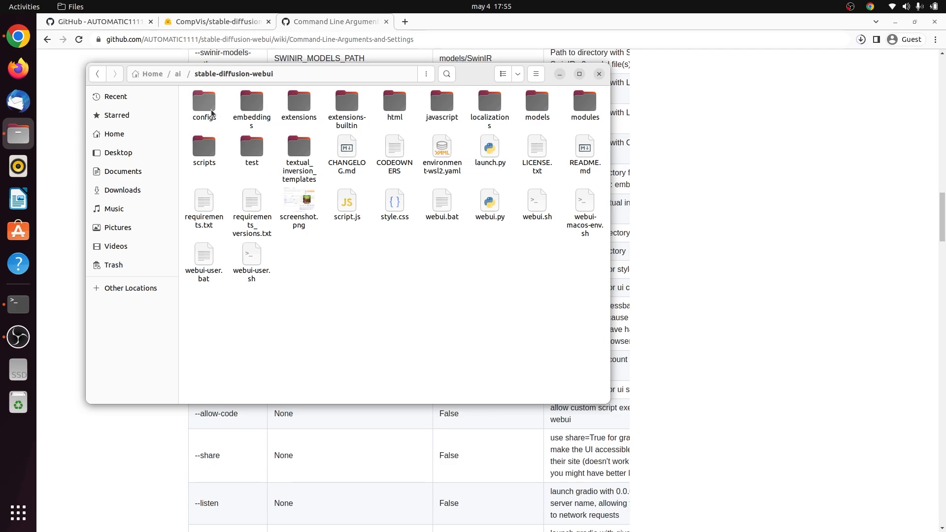
mouse_move(483, 230)
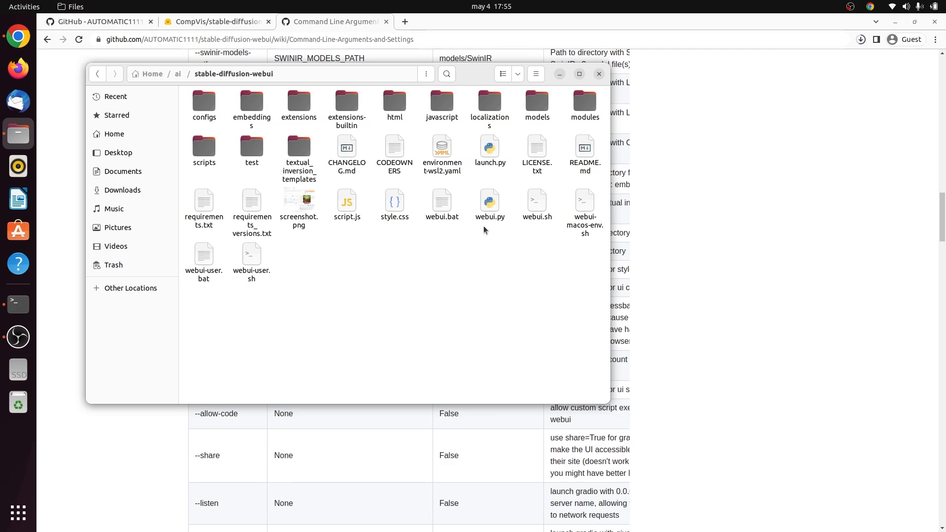
- Open webui-user.sh from the stable-diffusion-webui folder in Text Editor
double_click(251, 256)
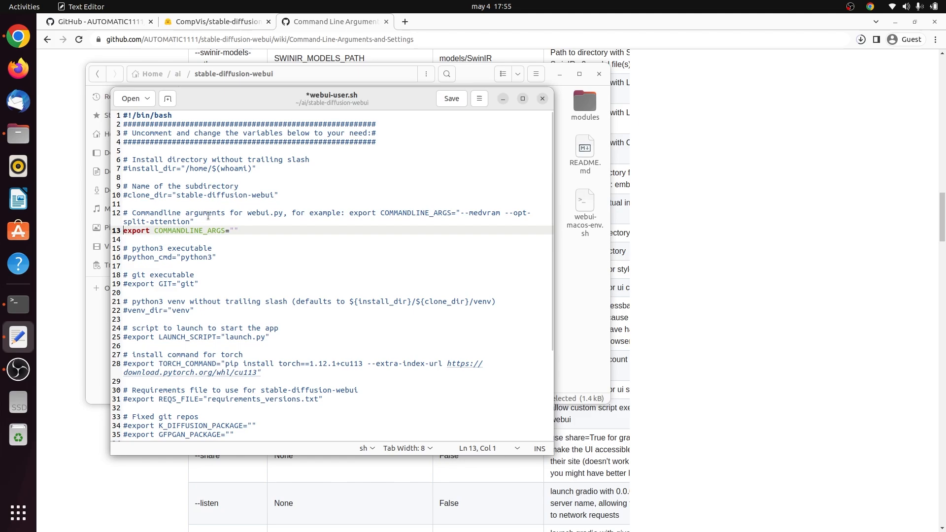
- Set COMMANDLINE_ARGS to "--lowvram" in webui-user.sh and save the file
click(234, 231)
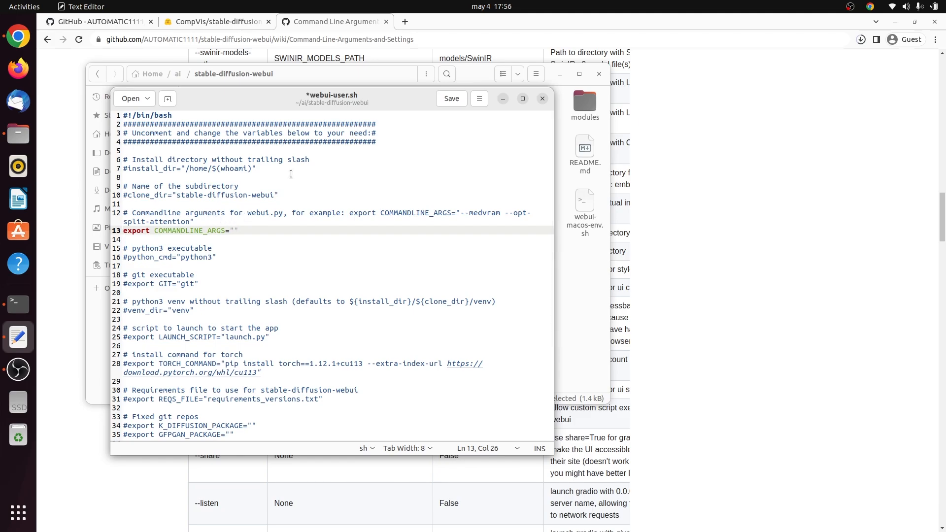
text(--low)
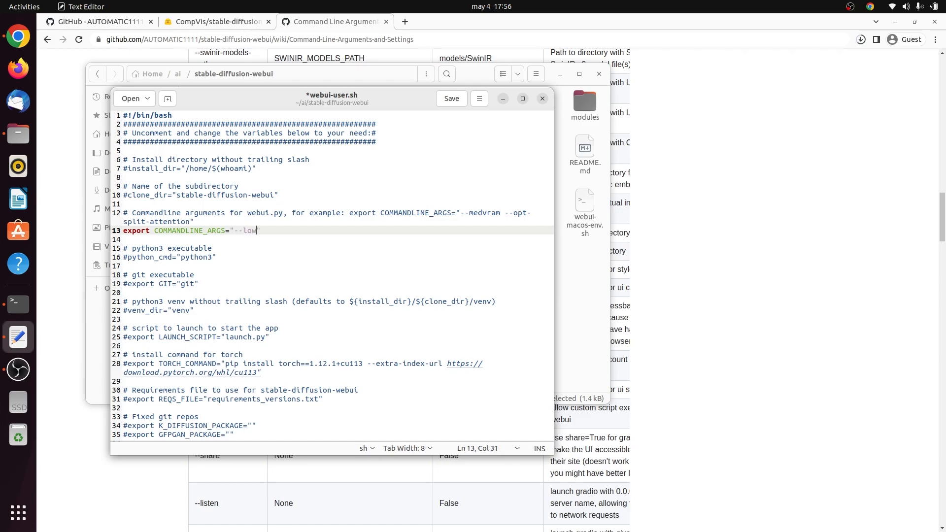
text(vram)
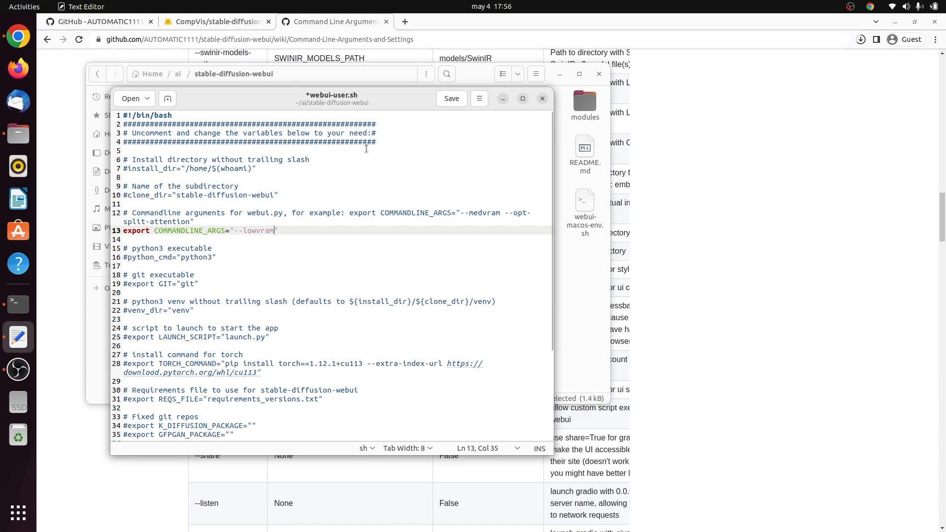
click(451, 98)
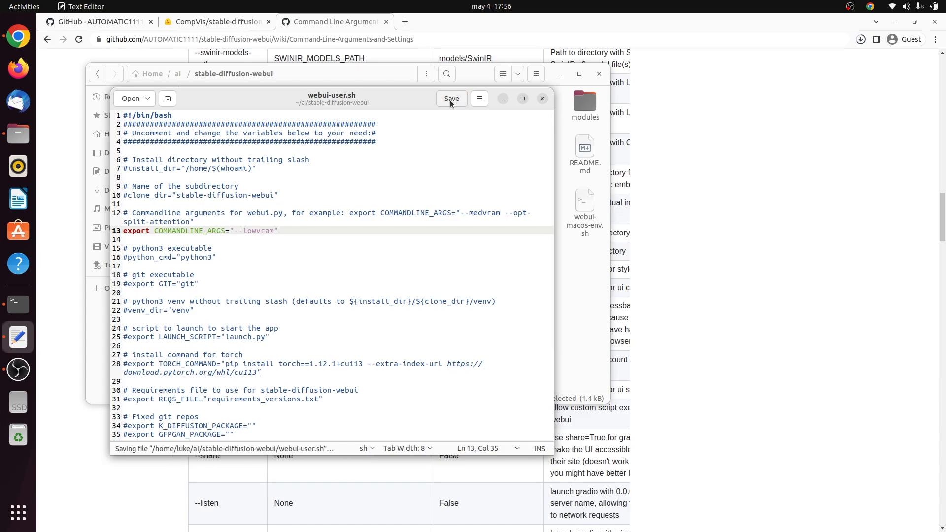
click(451, 98)
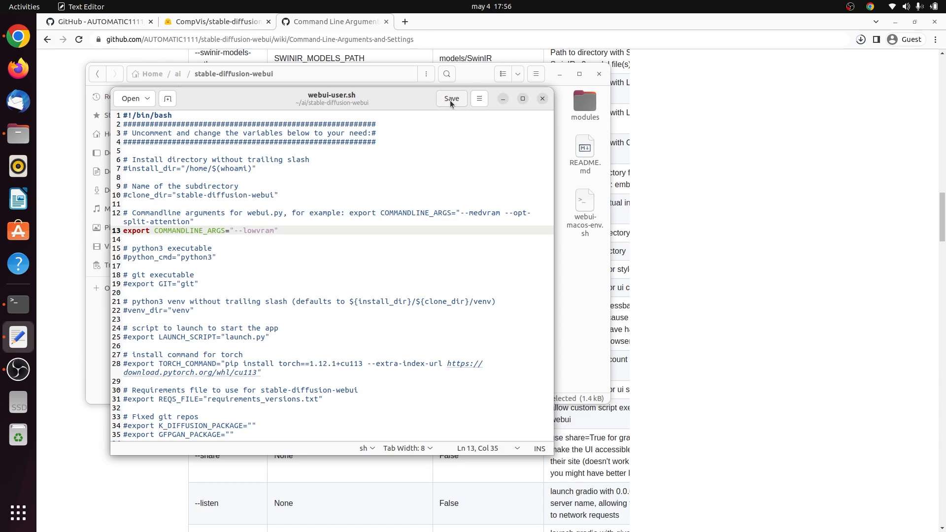
click(541, 99)
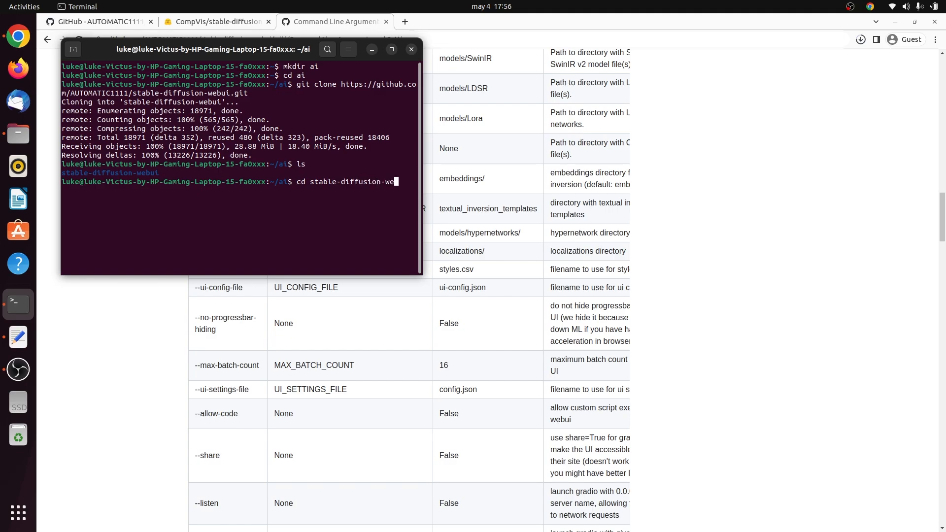
- Change into the stable-diffusion-webui folder with cd
key(Return)
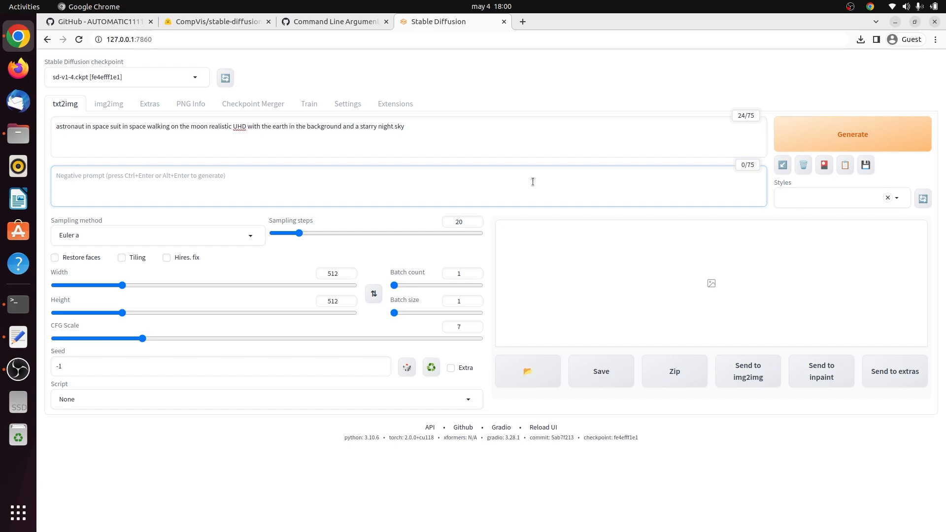
- Set the negative prompt to 'aliens' and generate the astronaut-on-the-moon image
text(aliens)
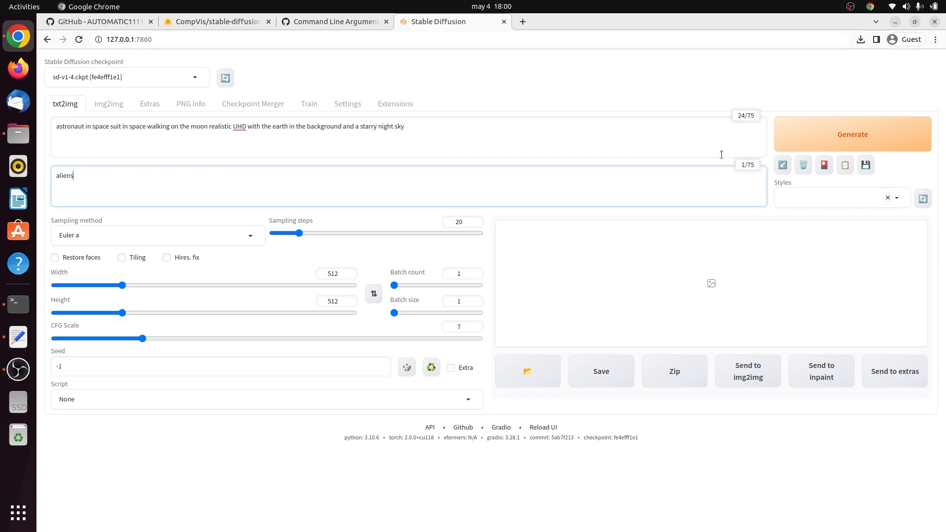
click(852, 134)
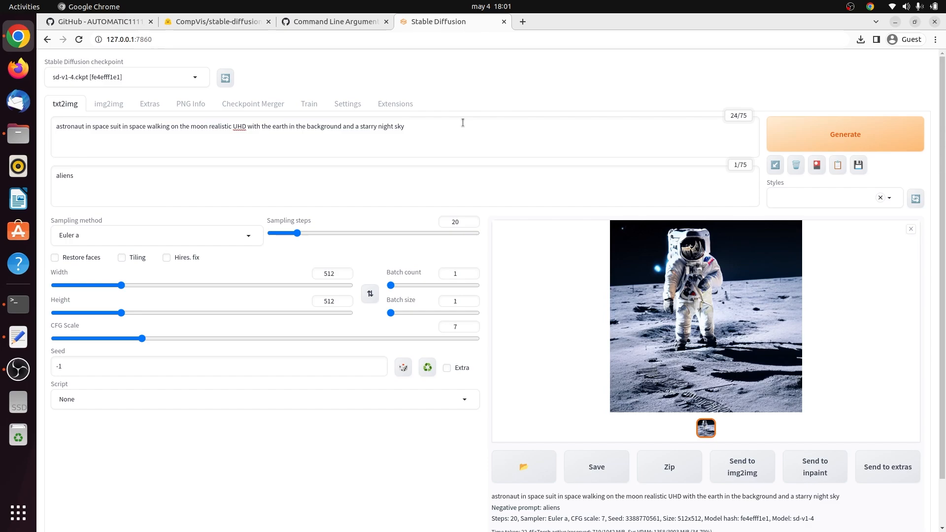
mouse_move(331, 184)
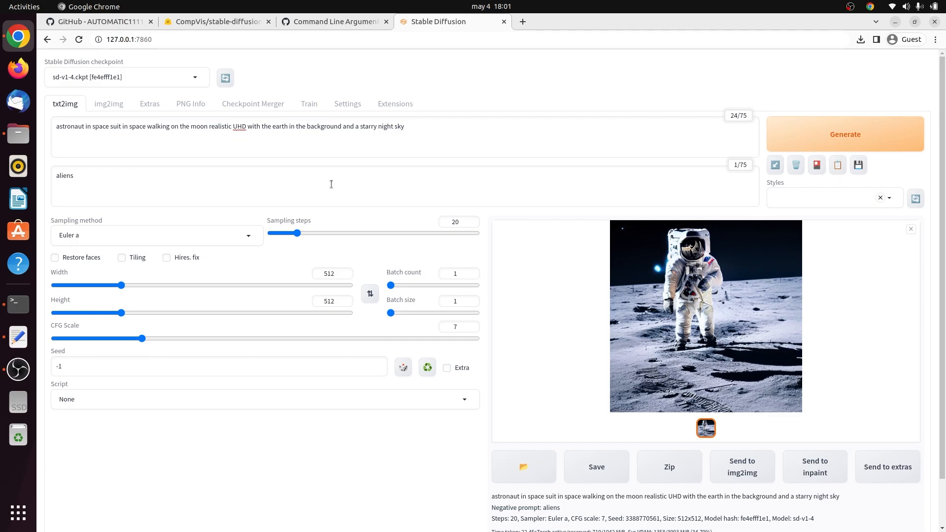
mouse_move(246, 229)
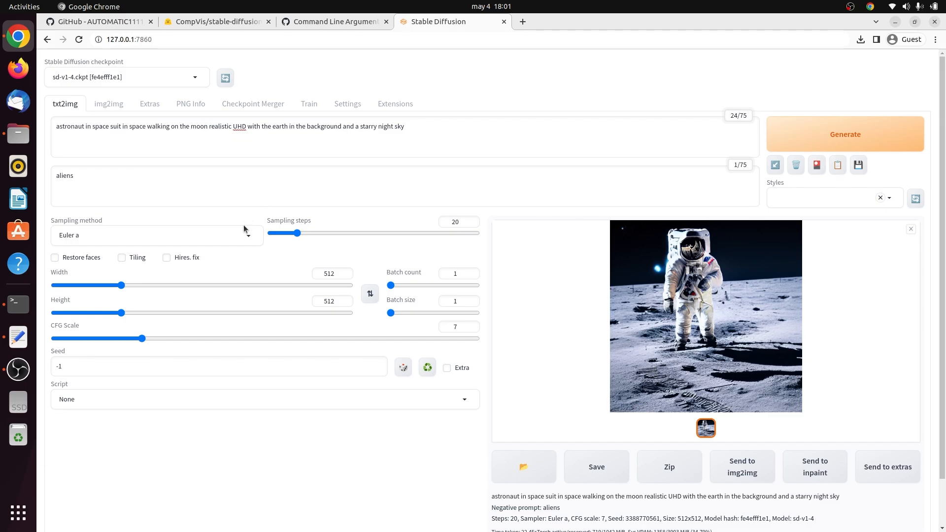
click(156, 235)
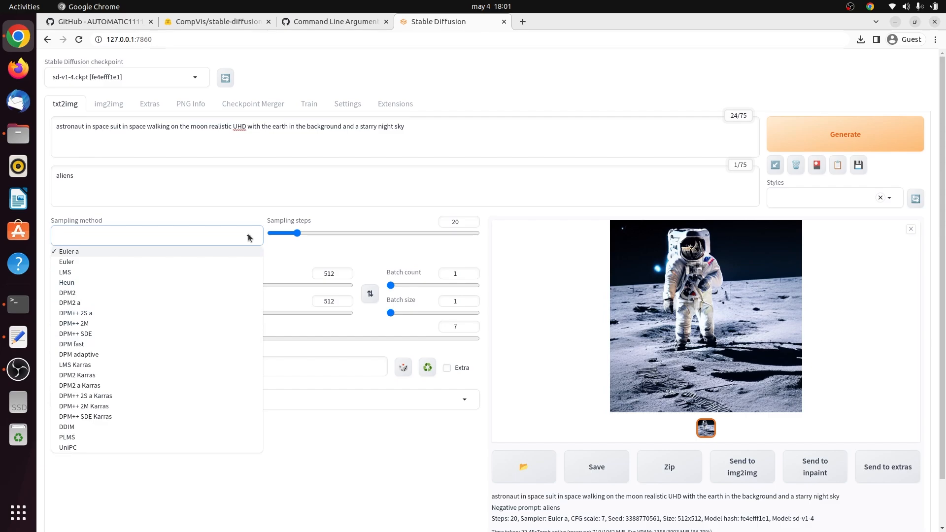
click(156, 235)
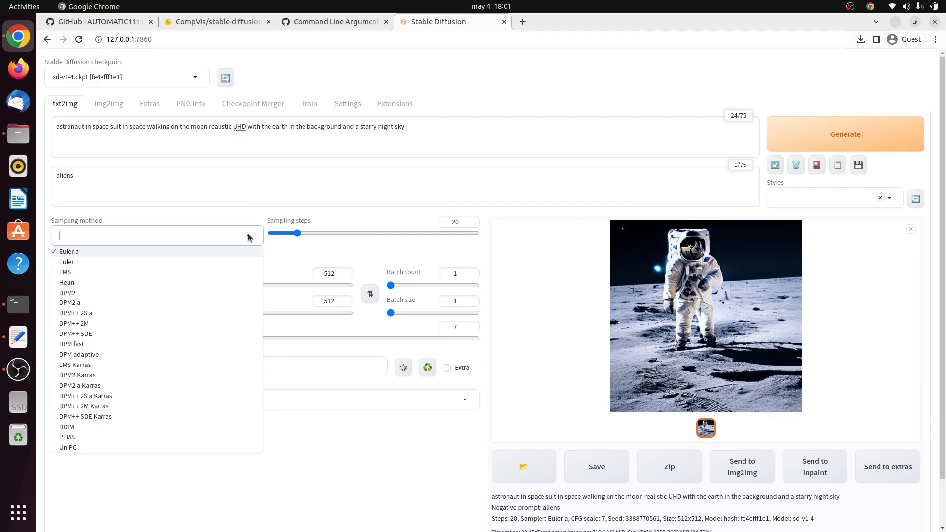
mouse_move(285, 232)
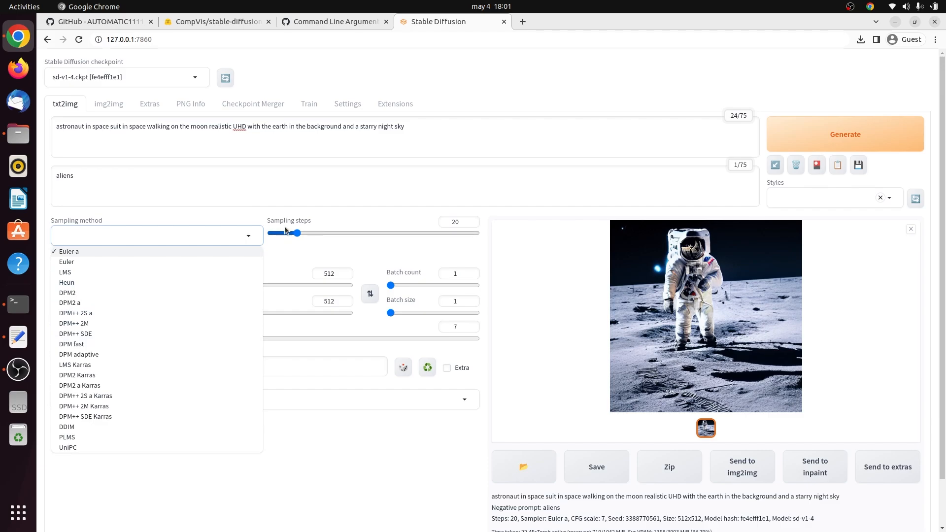
click(69, 251)
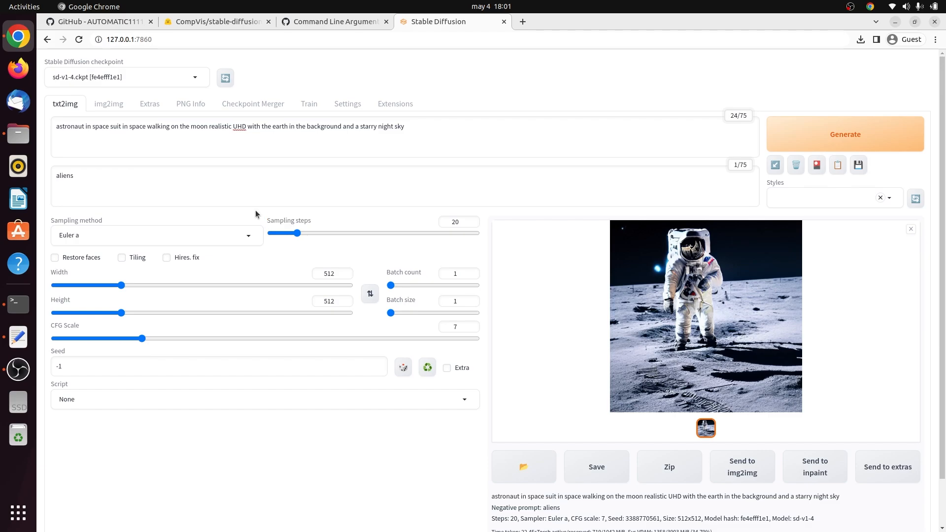
mouse_move(65, 262)
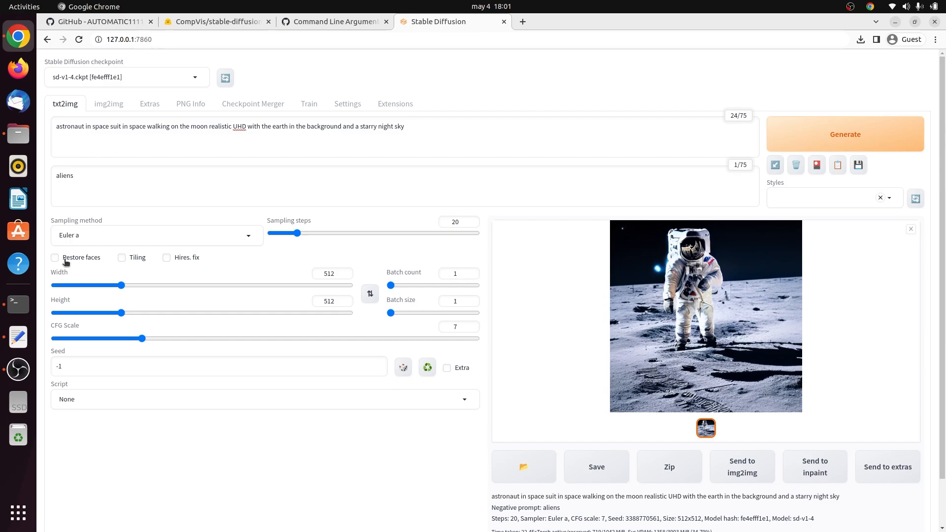
mouse_move(71, 267)
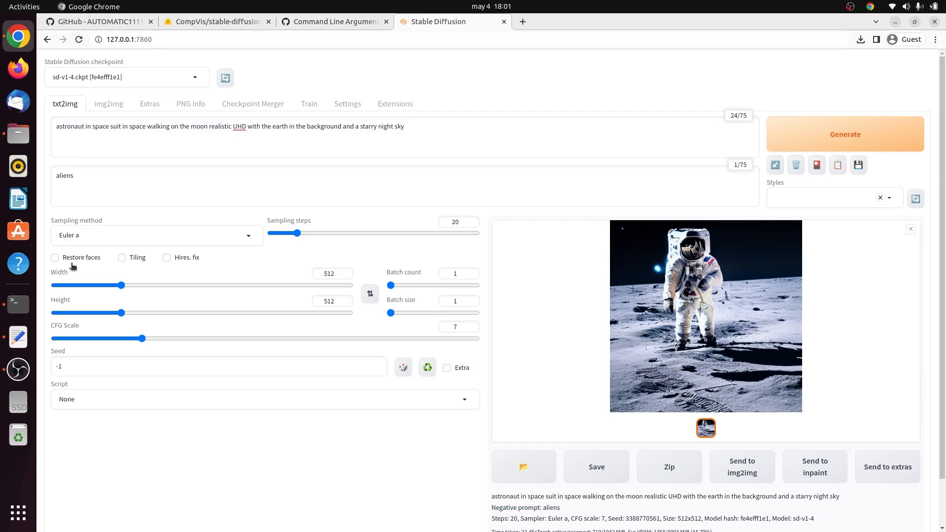
mouse_move(137, 257)
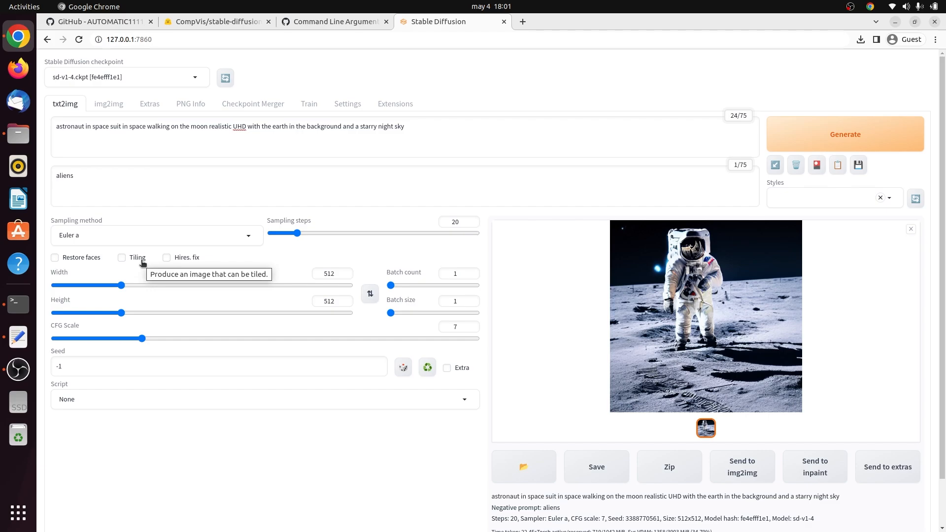
mouse_move(188, 270)
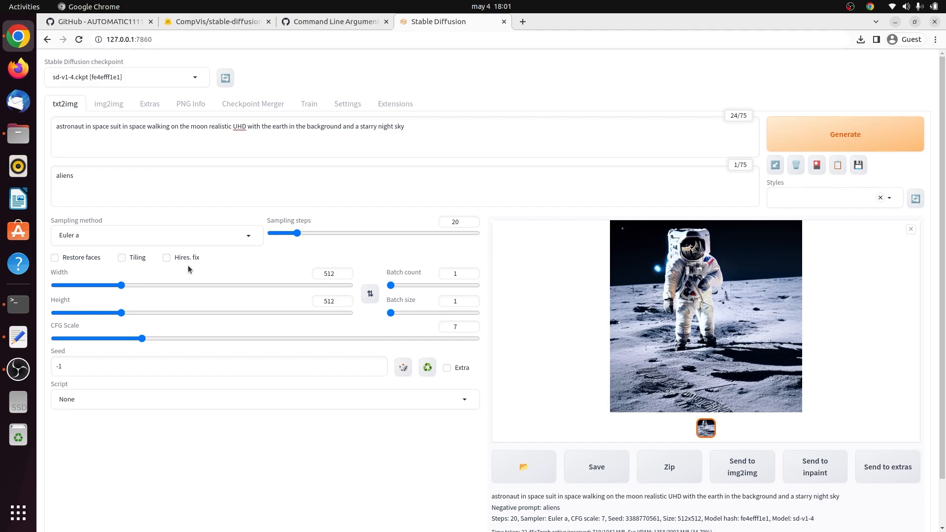
mouse_move(187, 257)
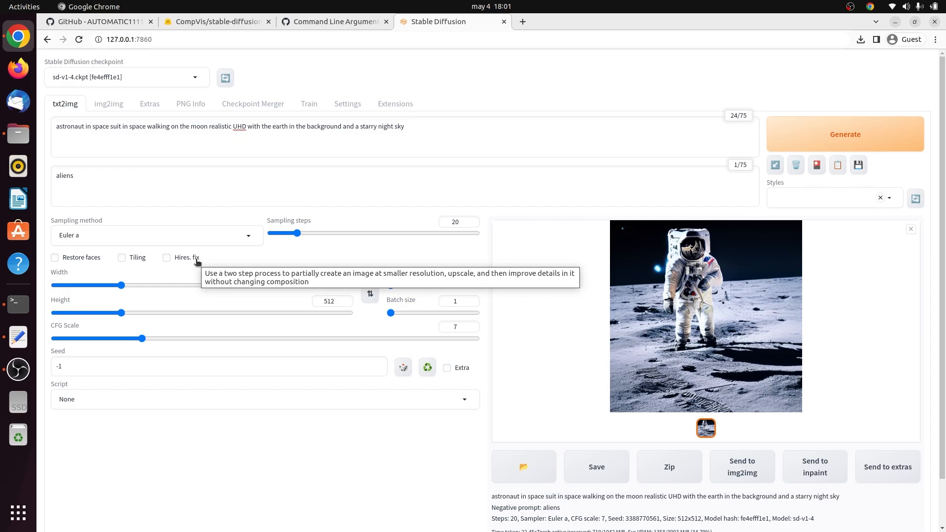
mouse_move(311, 273)
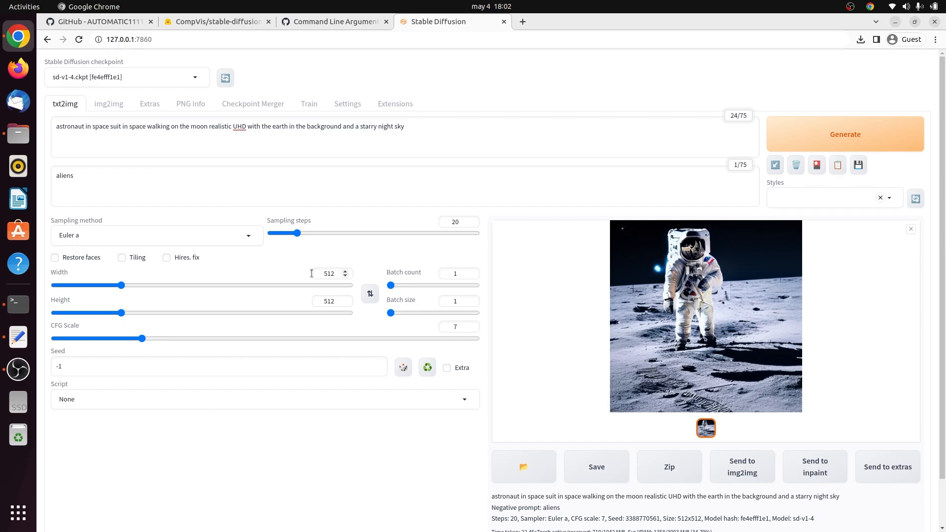
mouse_move(312, 301)
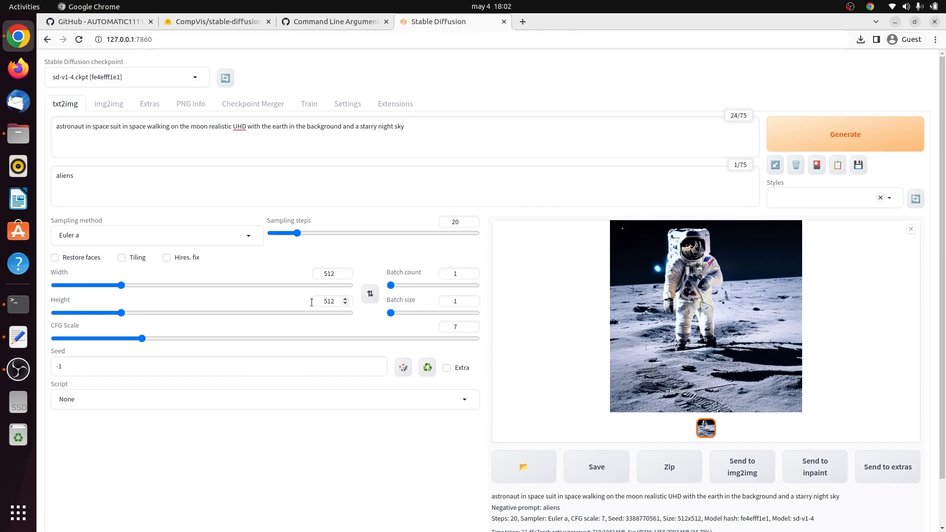
mouse_move(128, 332)
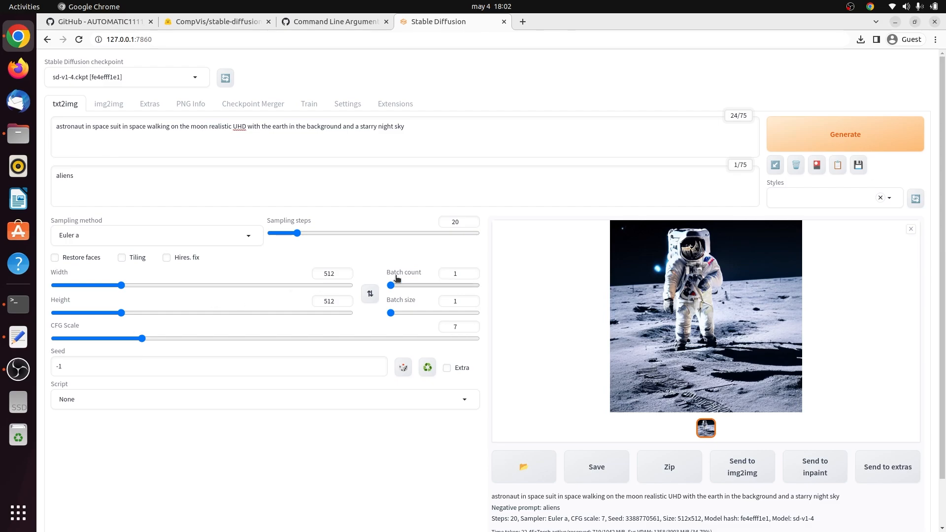
mouse_move(435, 269)
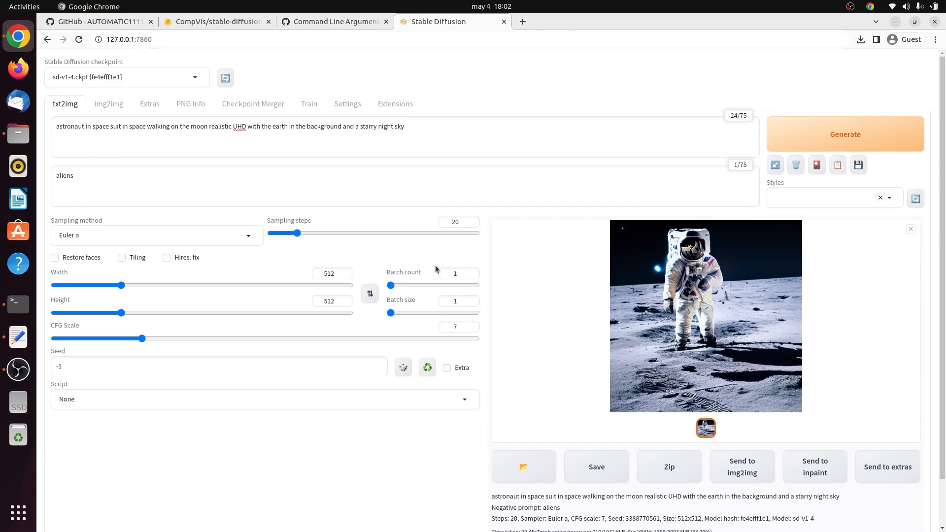
mouse_move(433, 274)
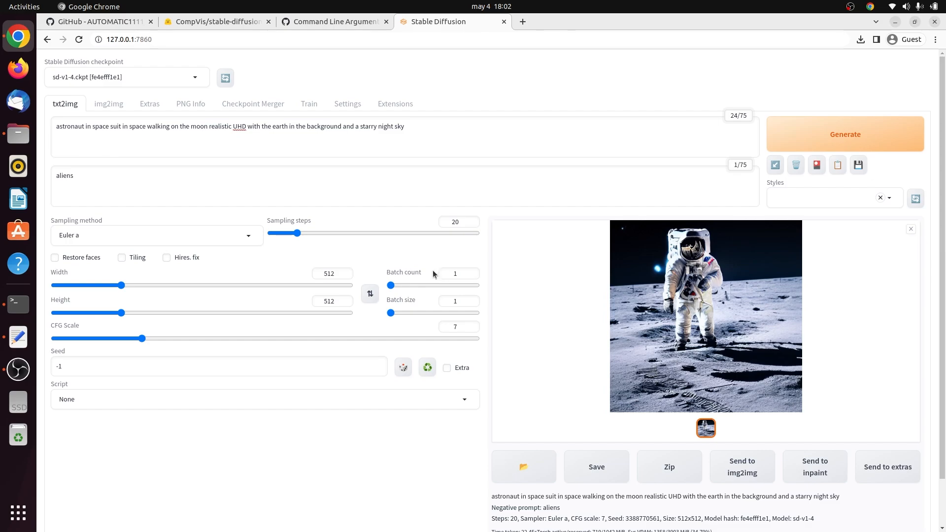
mouse_move(420, 305)
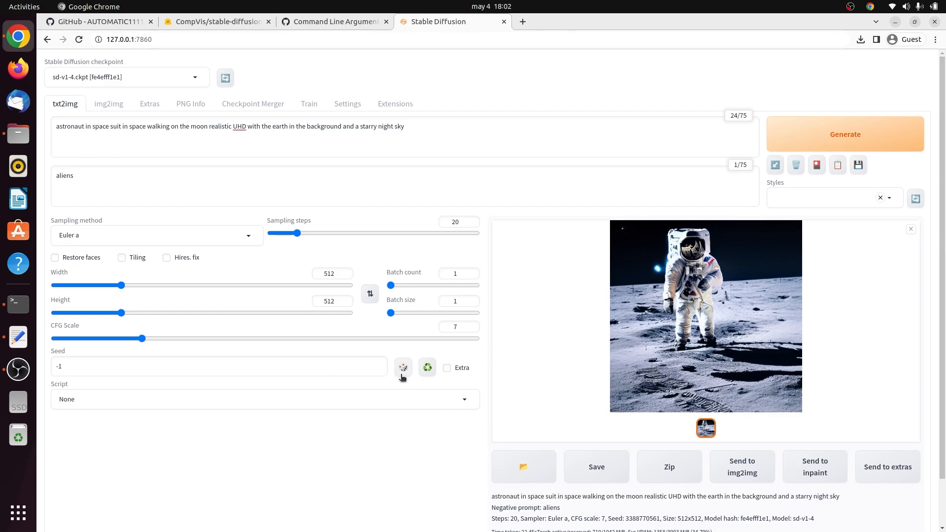
mouse_move(403, 368)
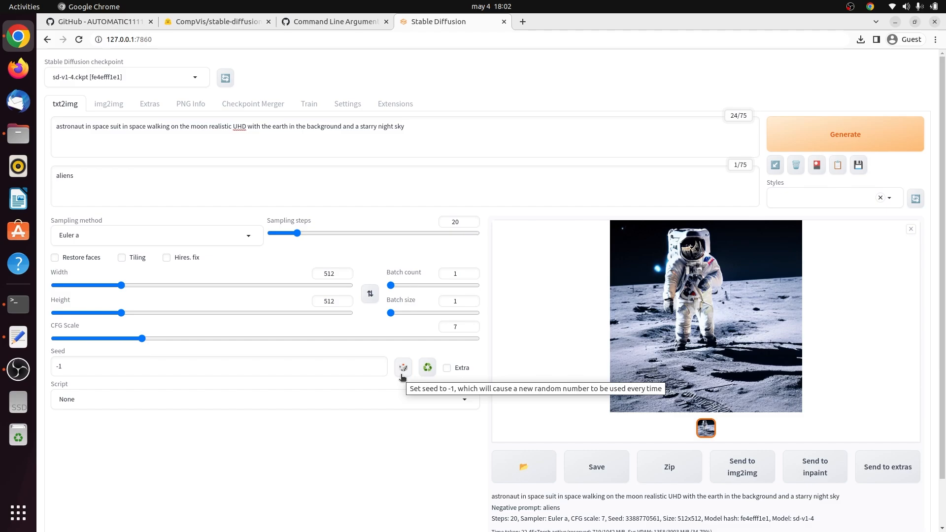
mouse_move(427, 368)
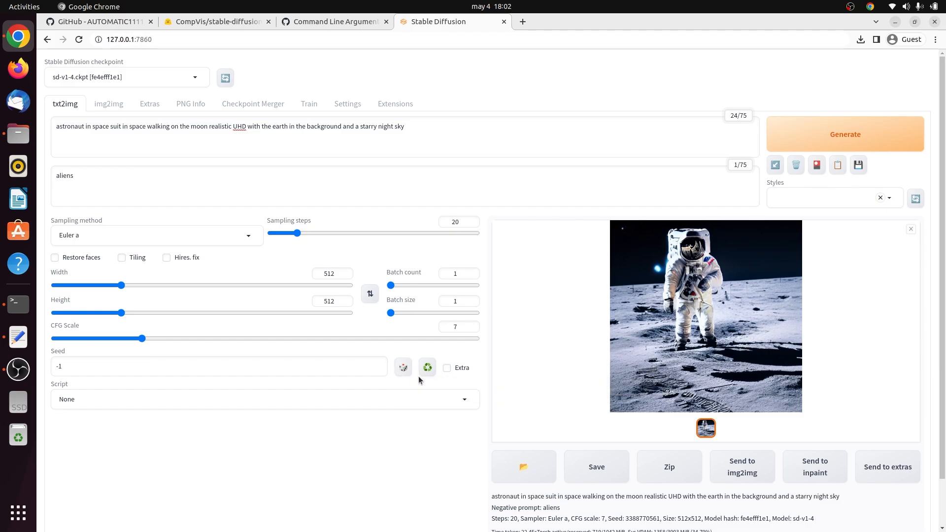
mouse_move(427, 367)
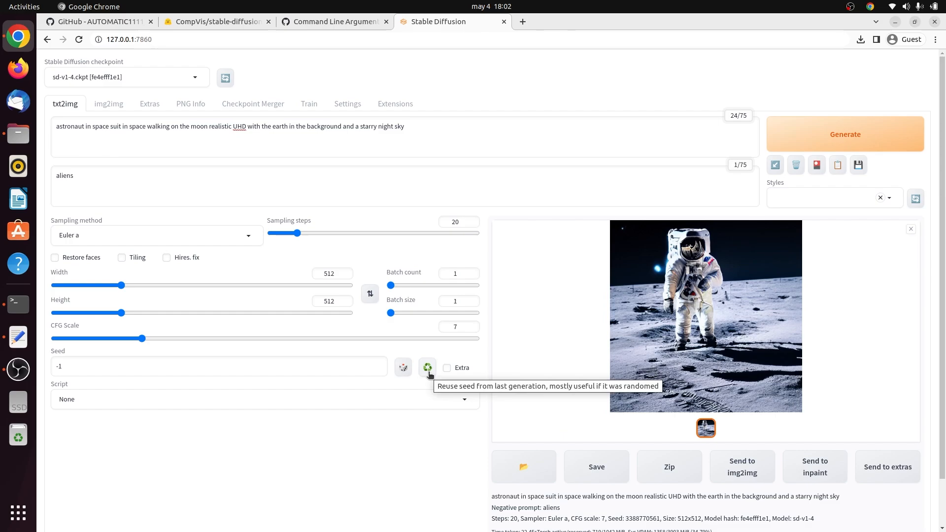